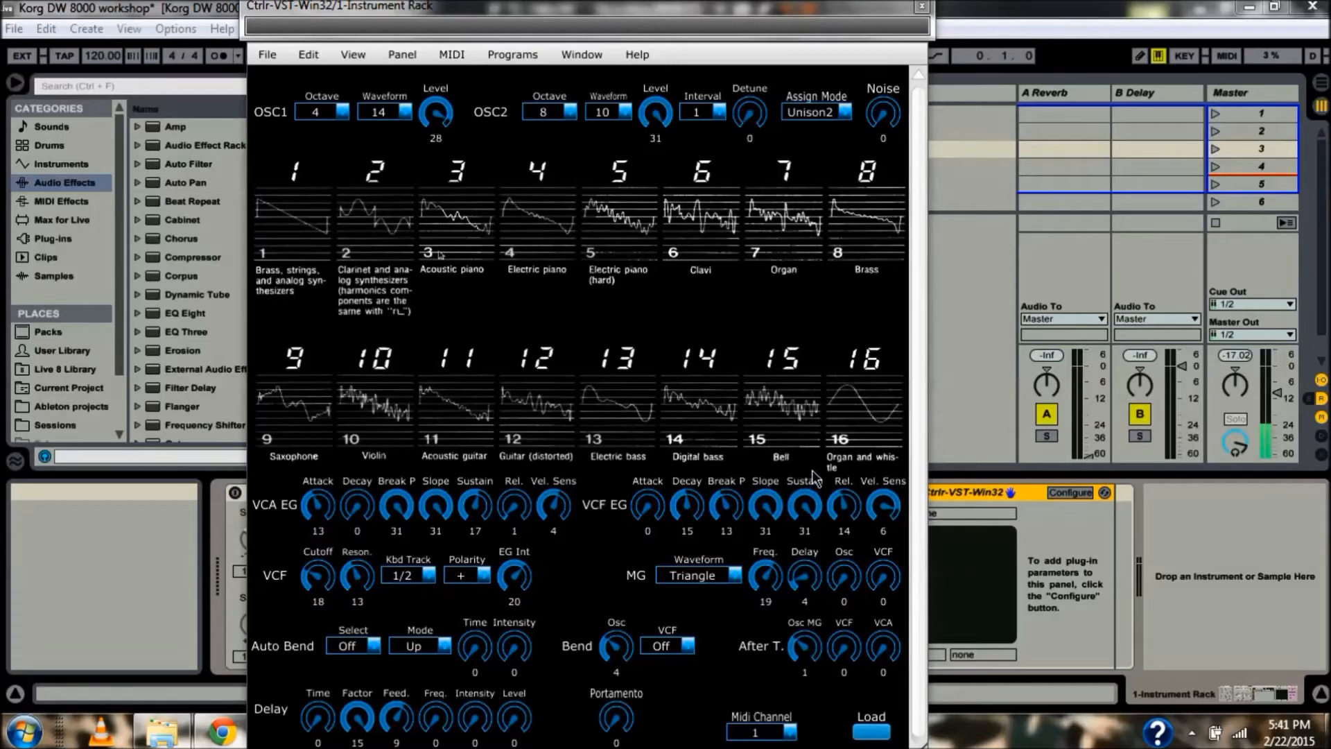
pyautogui.moveTo(828, 730)
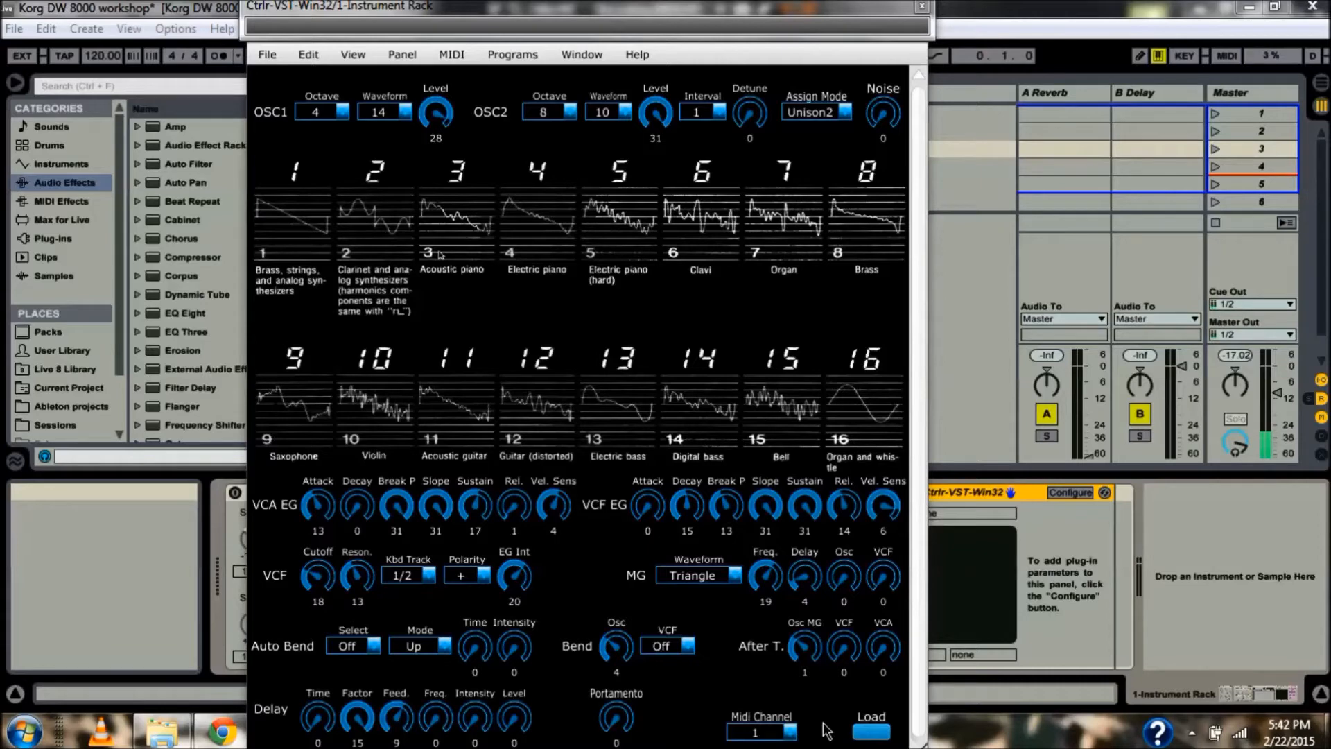
pyautogui.moveTo(661, 558)
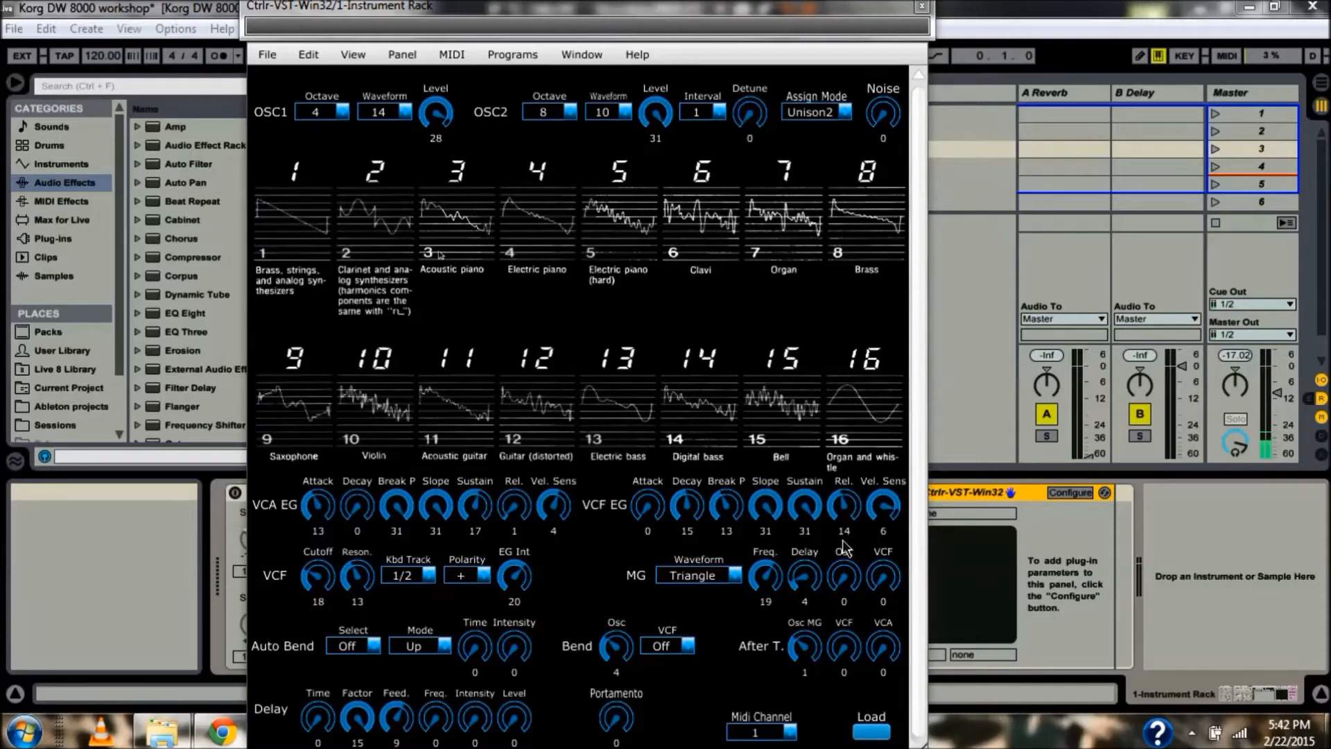
pyautogui.moveTo(773, 537)
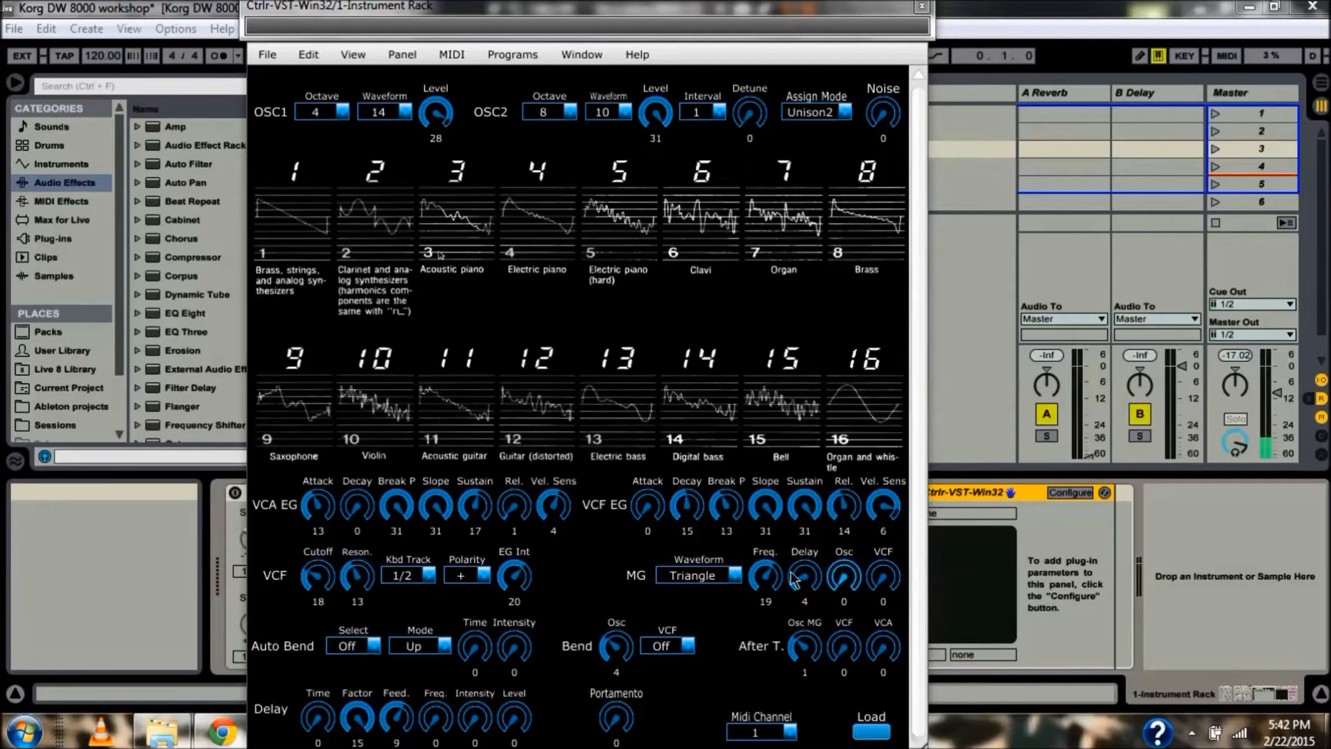
pyautogui.moveTo(620, 581)
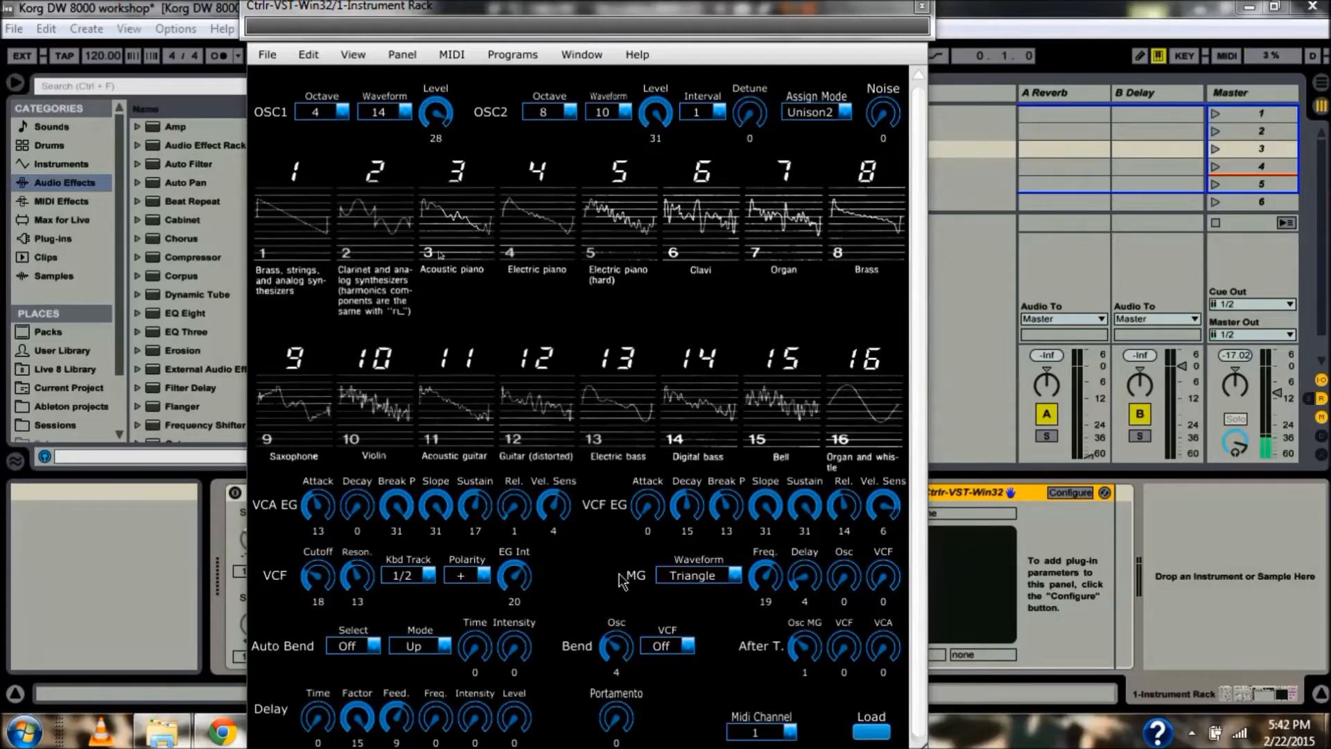
pyautogui.moveTo(638, 594)
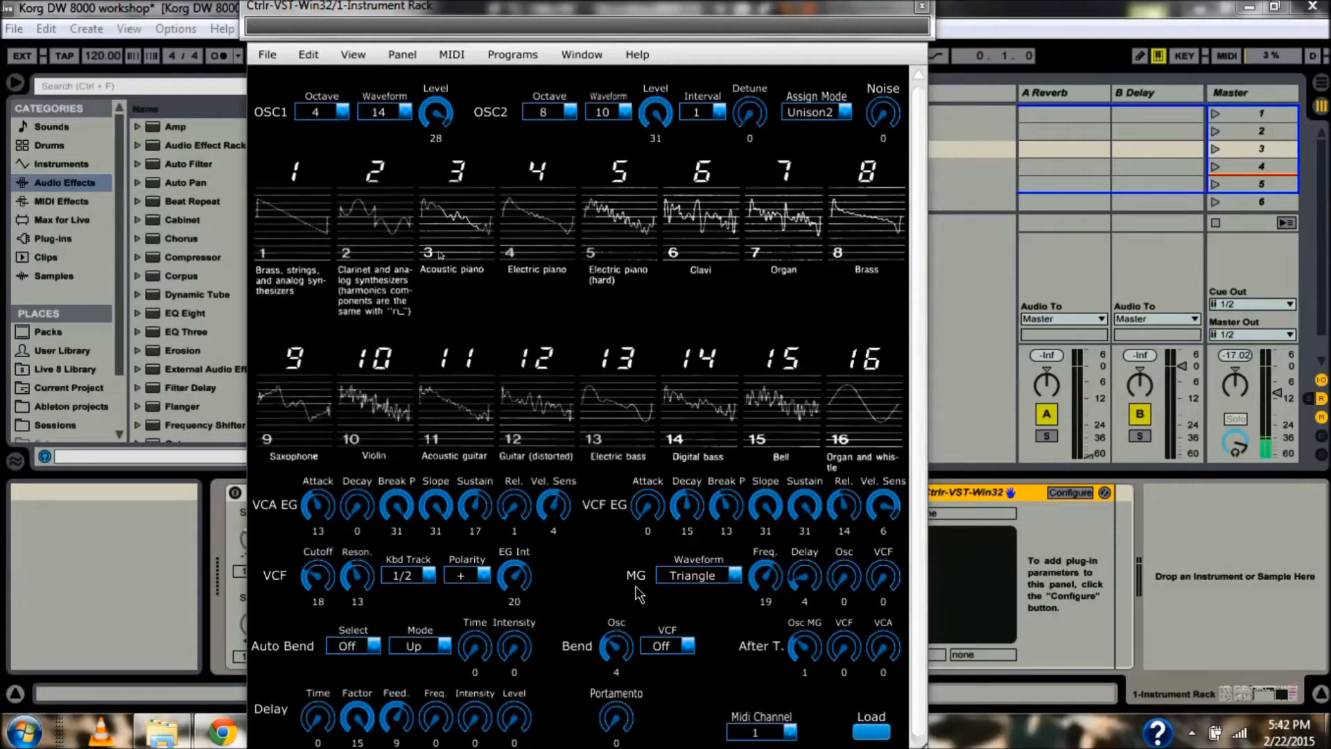
pyautogui.moveTo(768, 632)
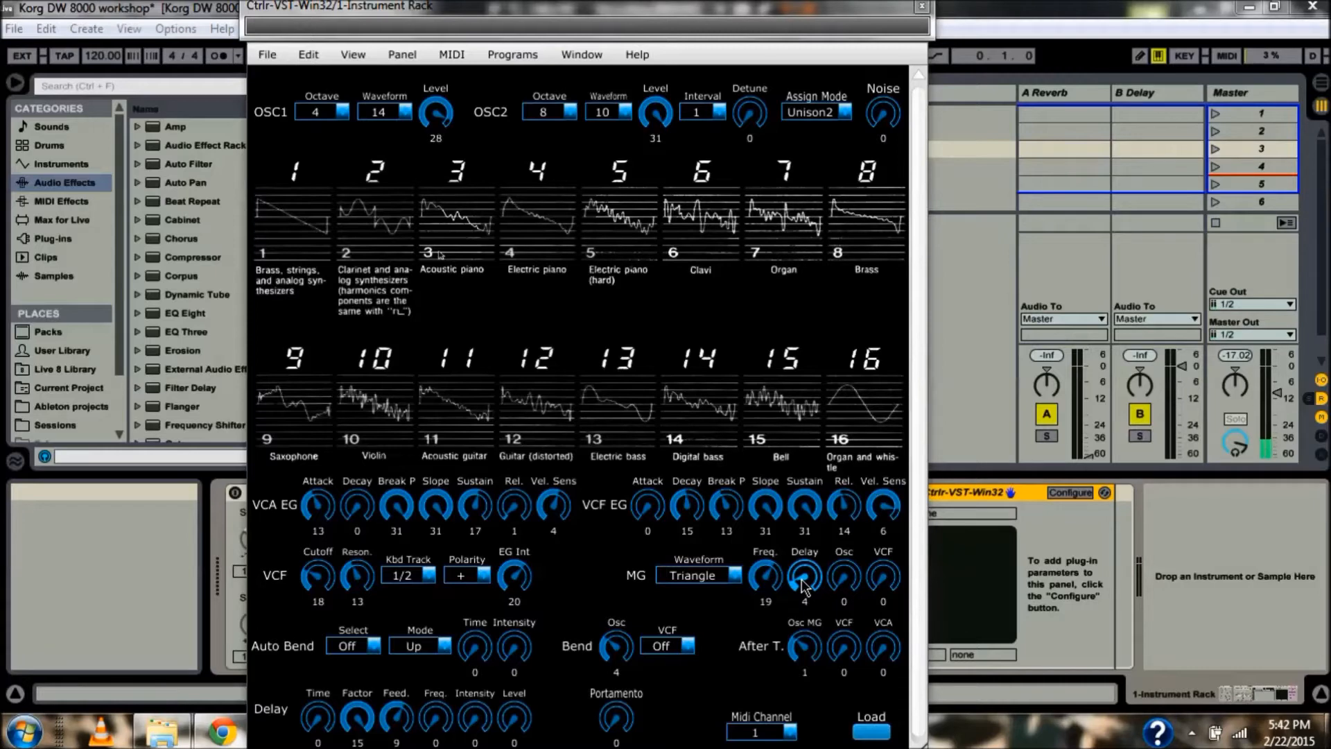
pyautogui.moveTo(863, 572)
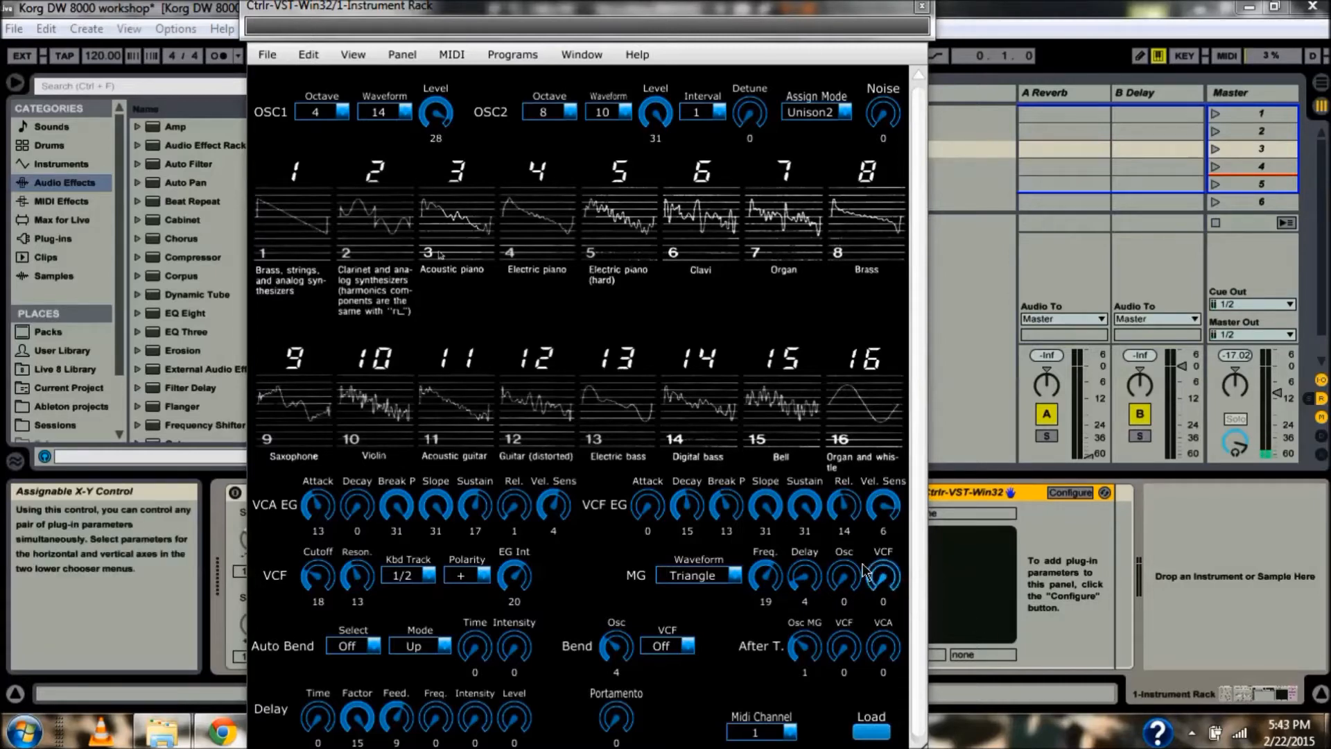
pyautogui.moveTo(316, 575)
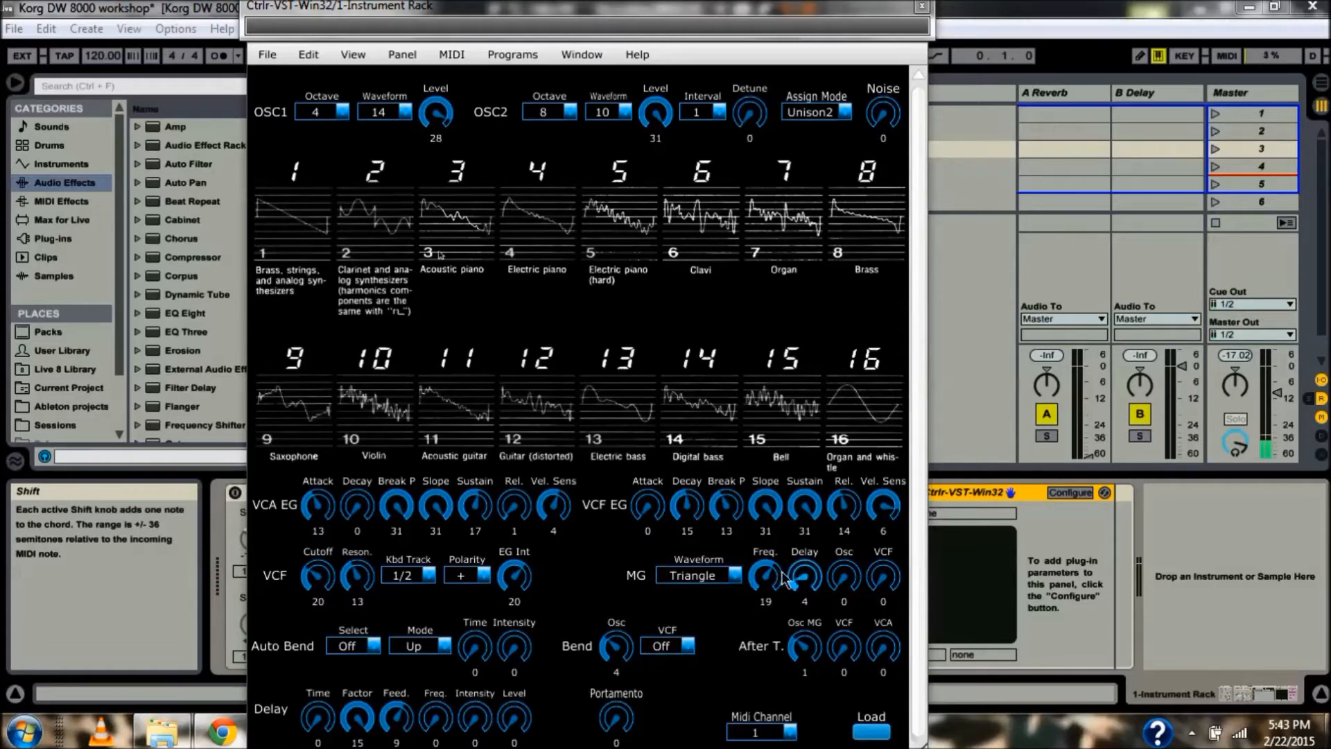
pyautogui.moveTo(883, 576)
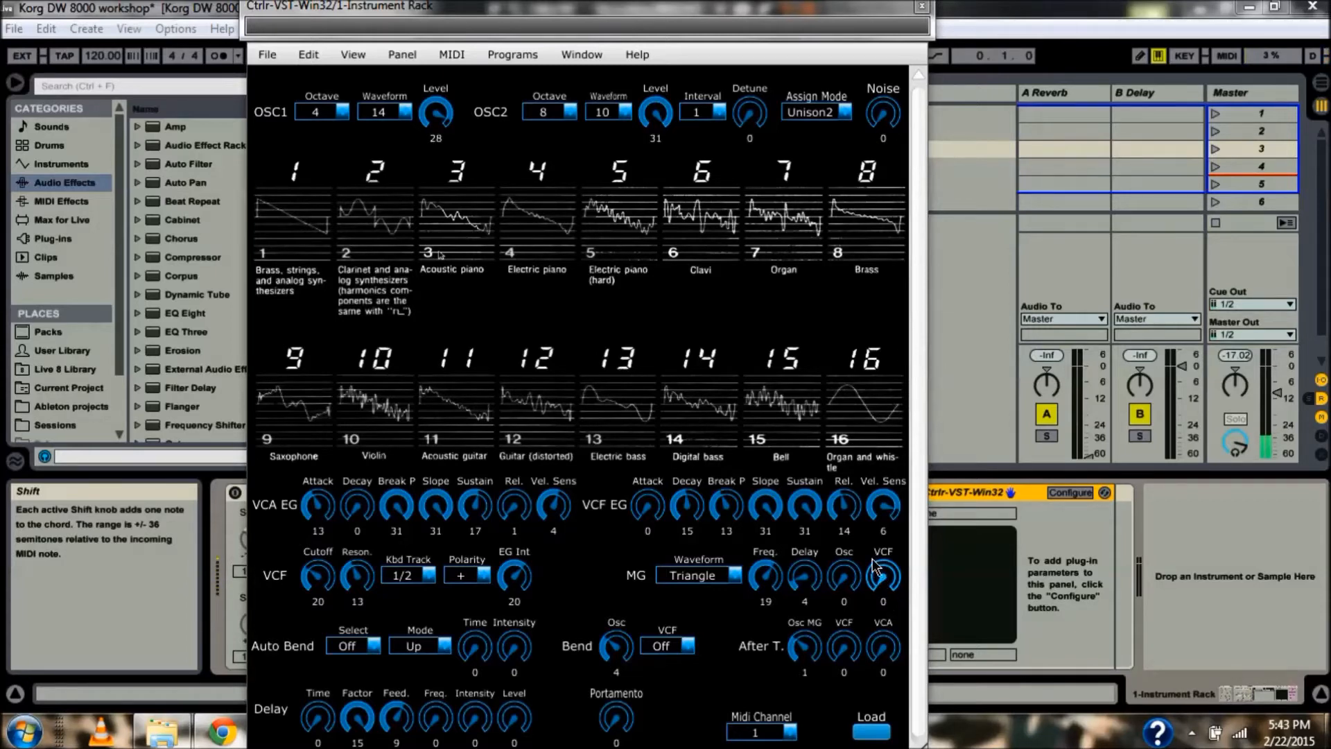
pyautogui.moveTo(884, 585)
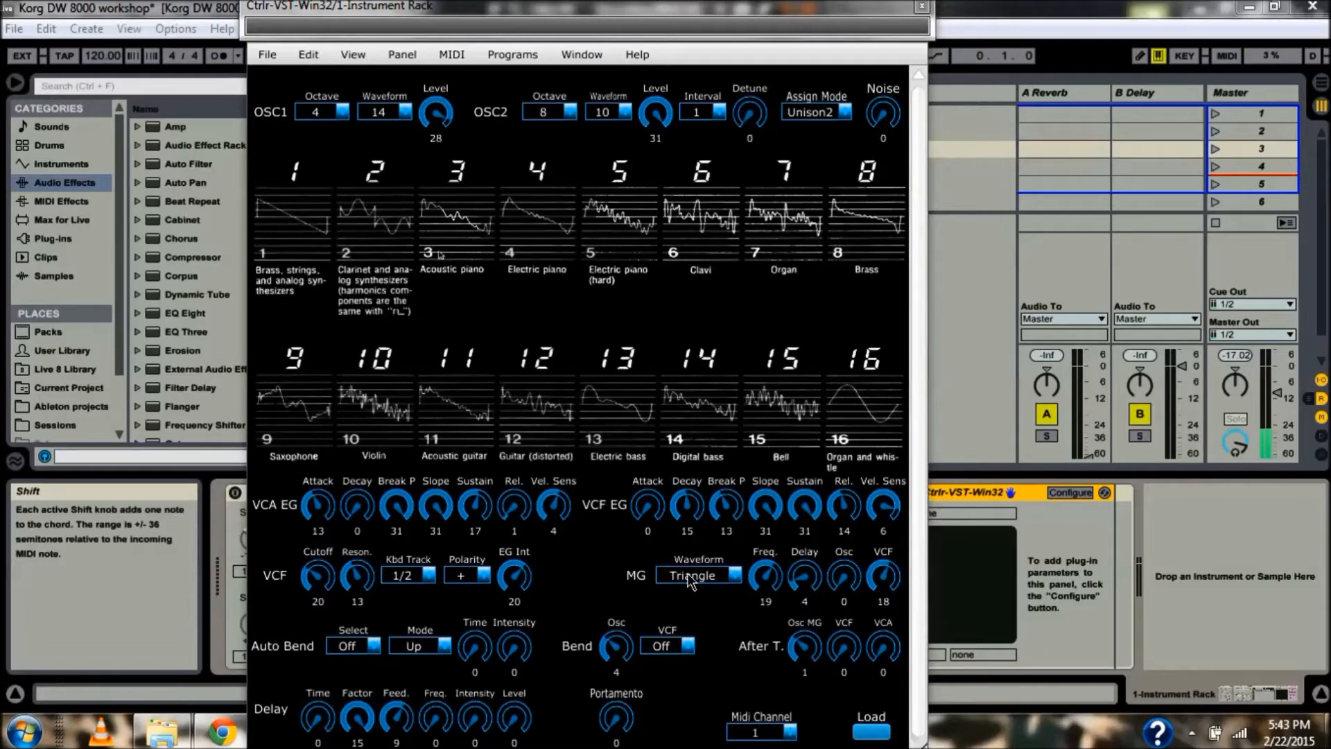
# Switch the MG waveform from the dropdown to Saw Down.
pyautogui.click(698, 575)
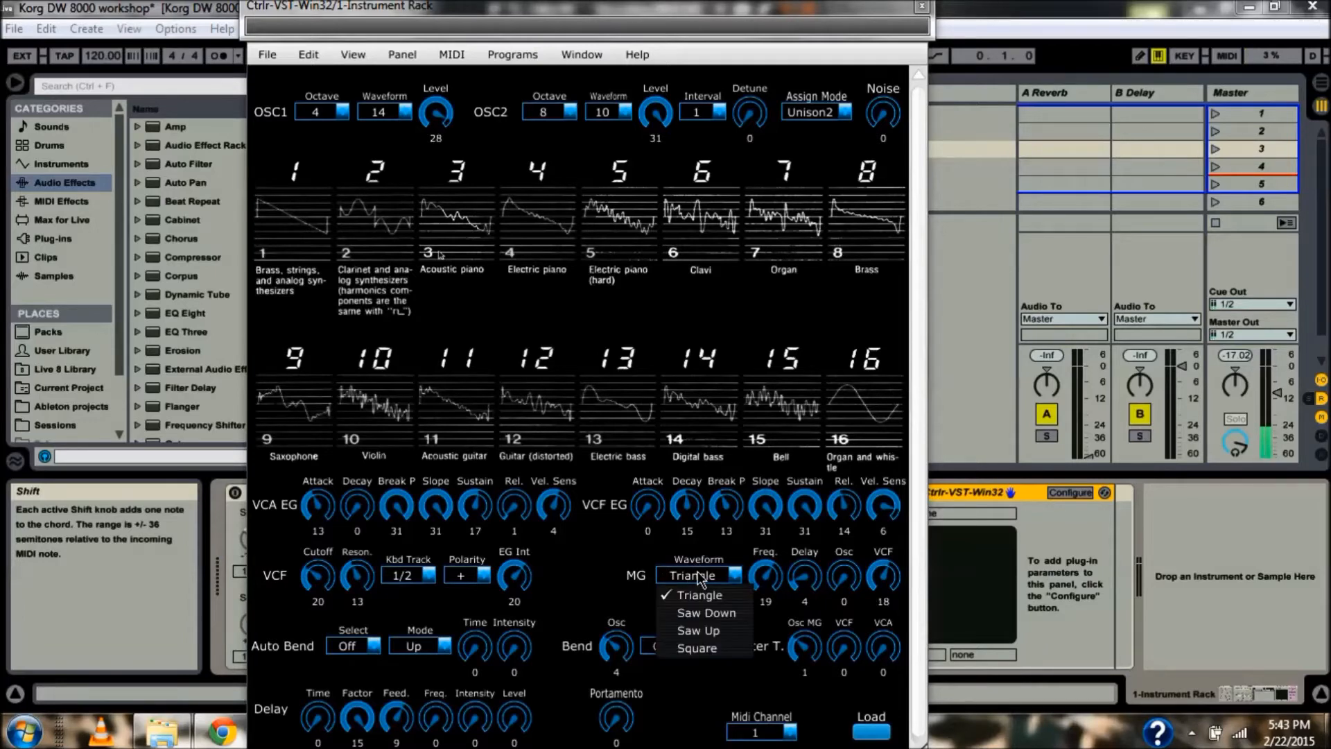
pyautogui.click(697, 595)
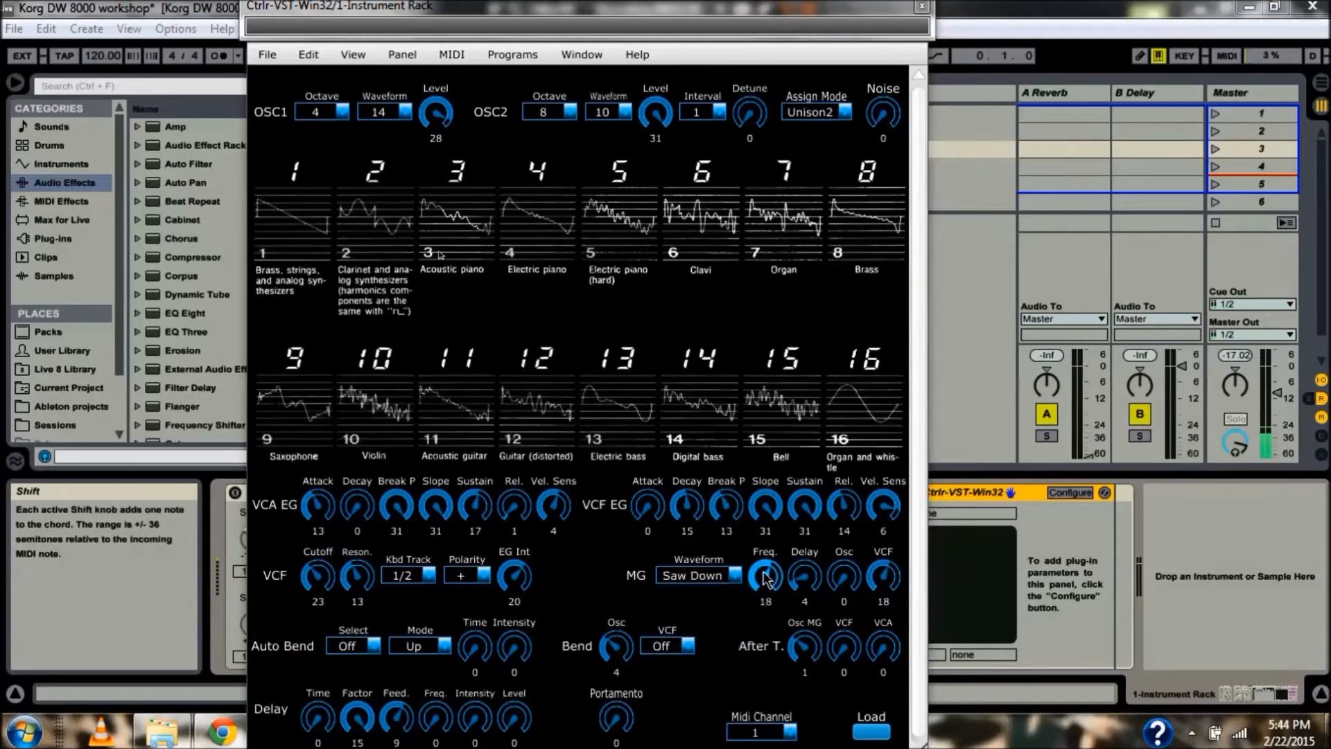
# Change the MG waveform to Saw Up, then to Square.
pyautogui.click(696, 576)
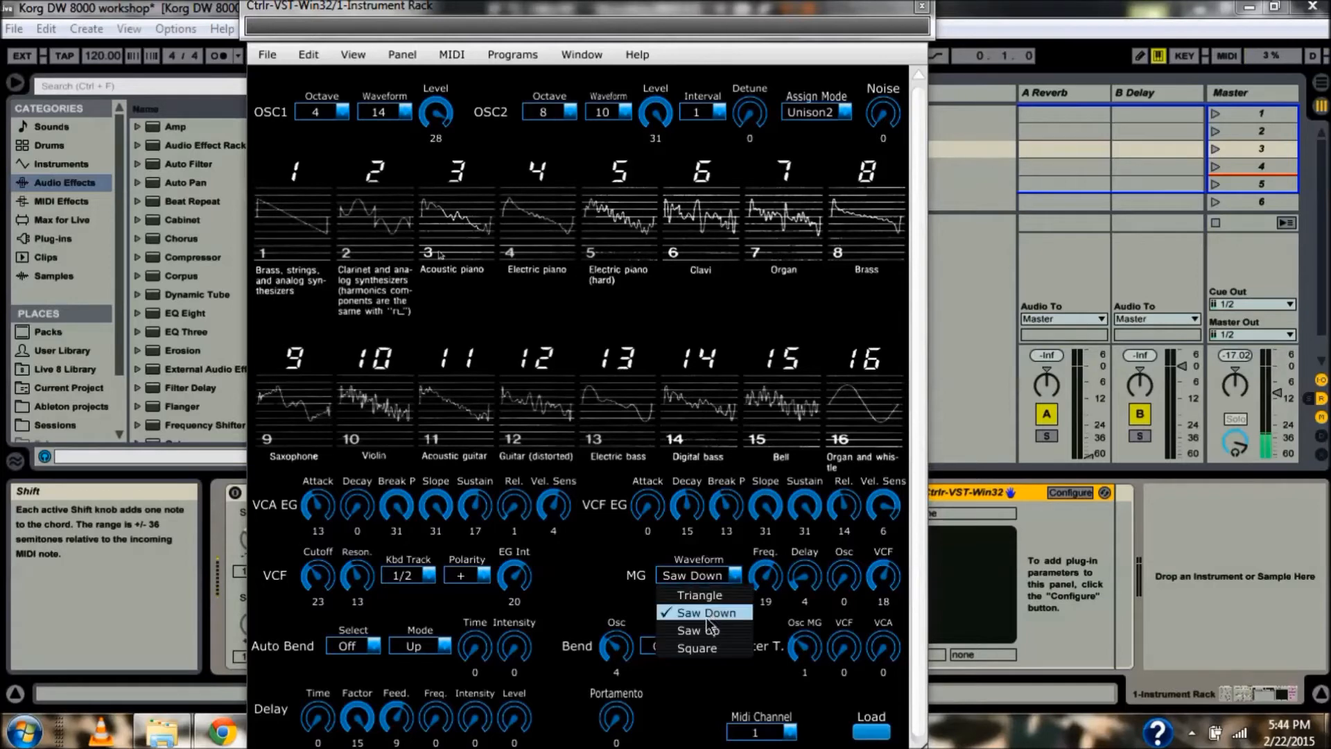
pyautogui.click(688, 629)
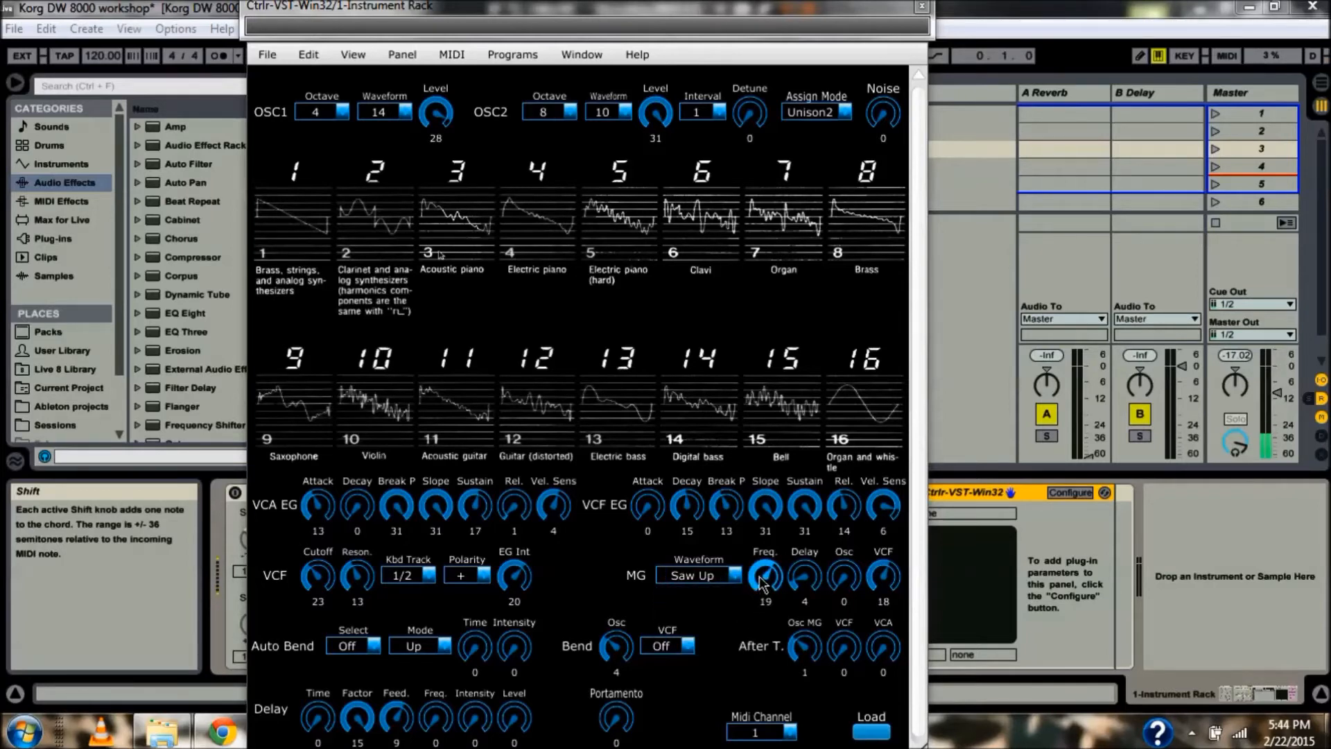
pyautogui.click(698, 574)
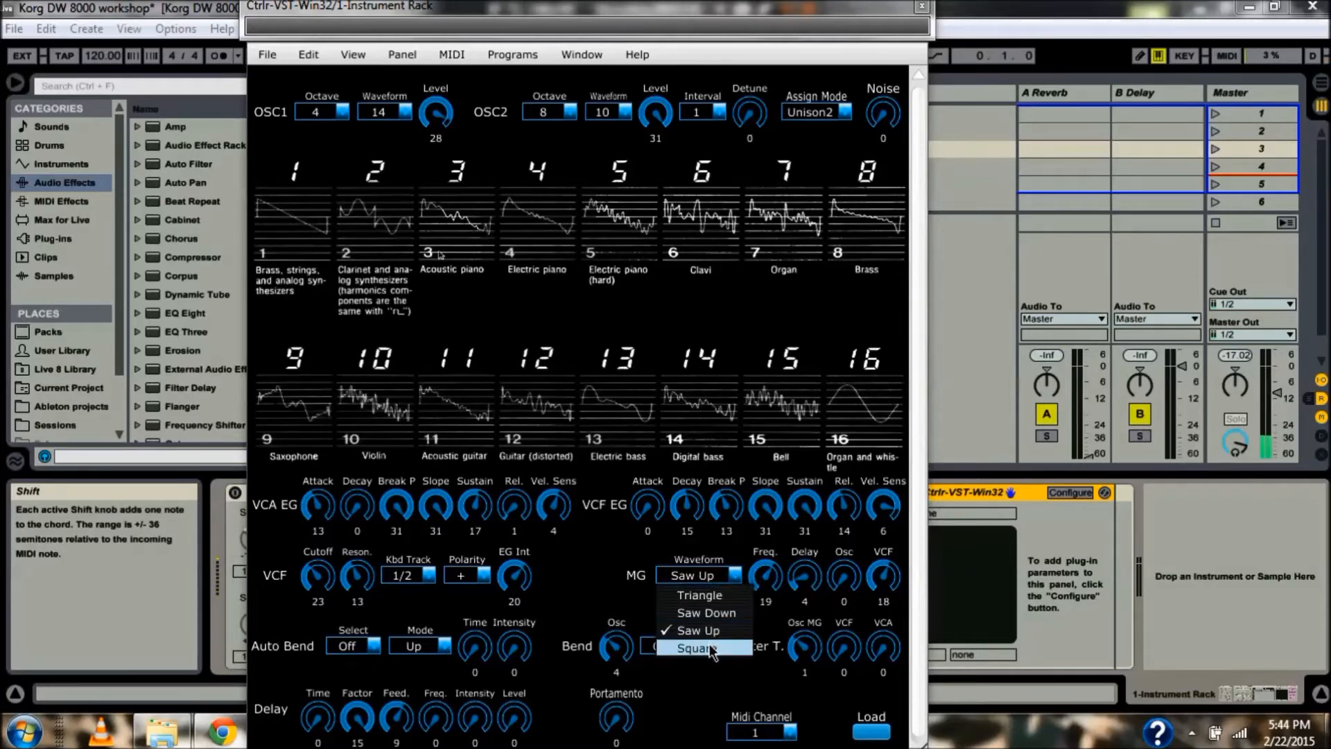
pyautogui.click(695, 648)
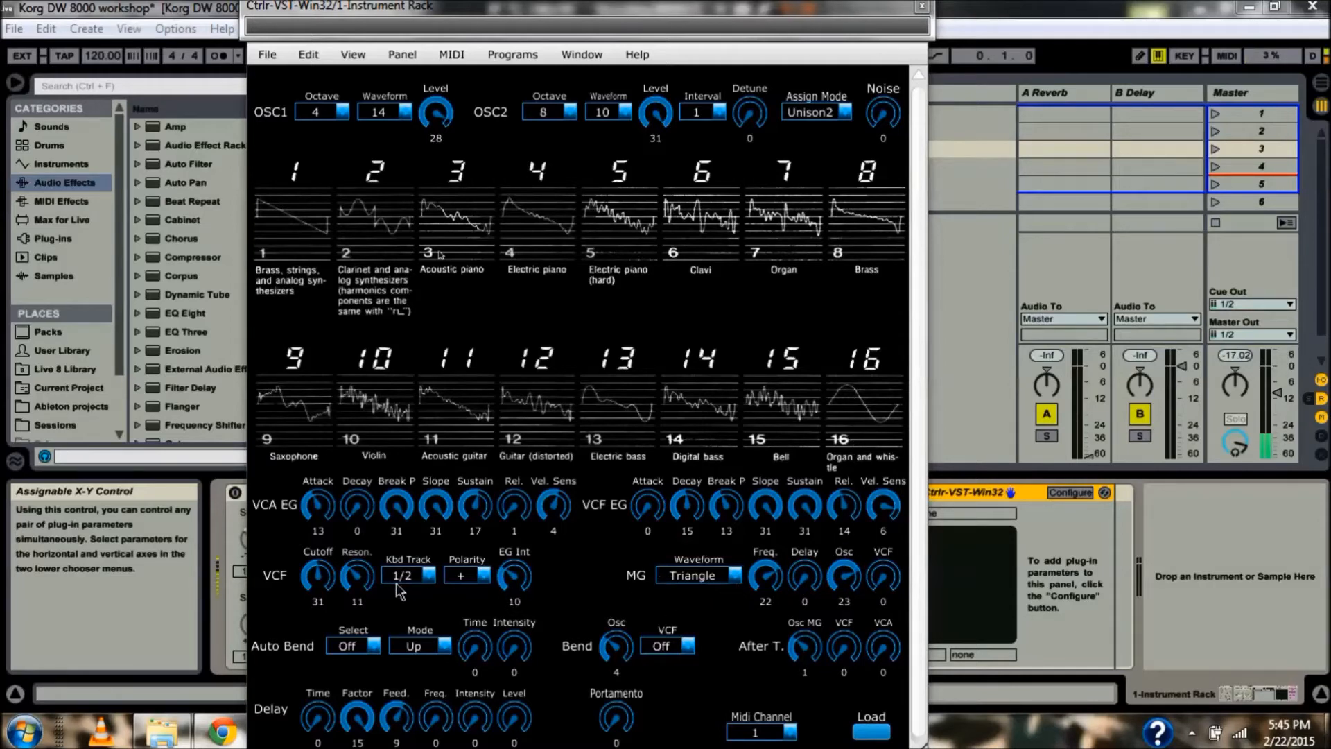
# Adjust the VCF keyboard tracking setting on the DW-8000 panel.
pyautogui.click(698, 576)
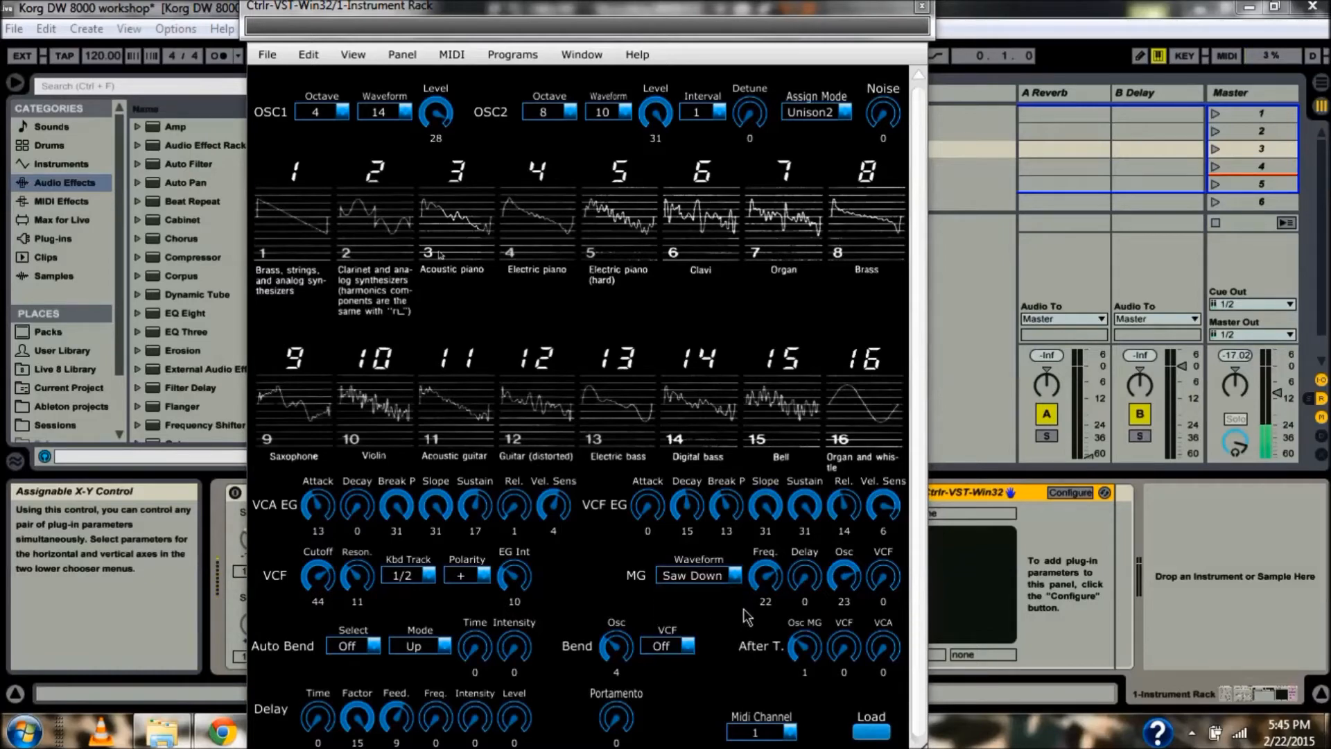
# Set the MG waveform to Saw Up and reopen the waveform choices for Square.
pyautogui.click(698, 574)
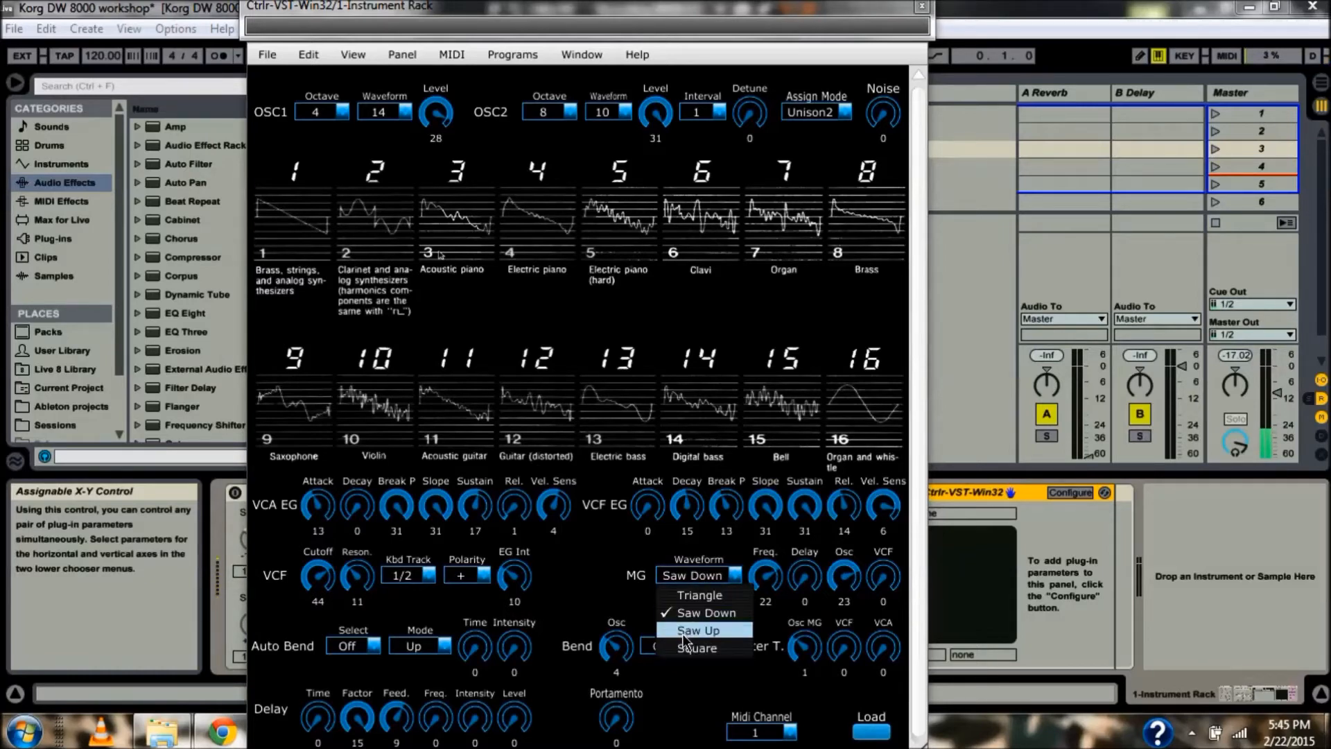
pyautogui.click(697, 630)
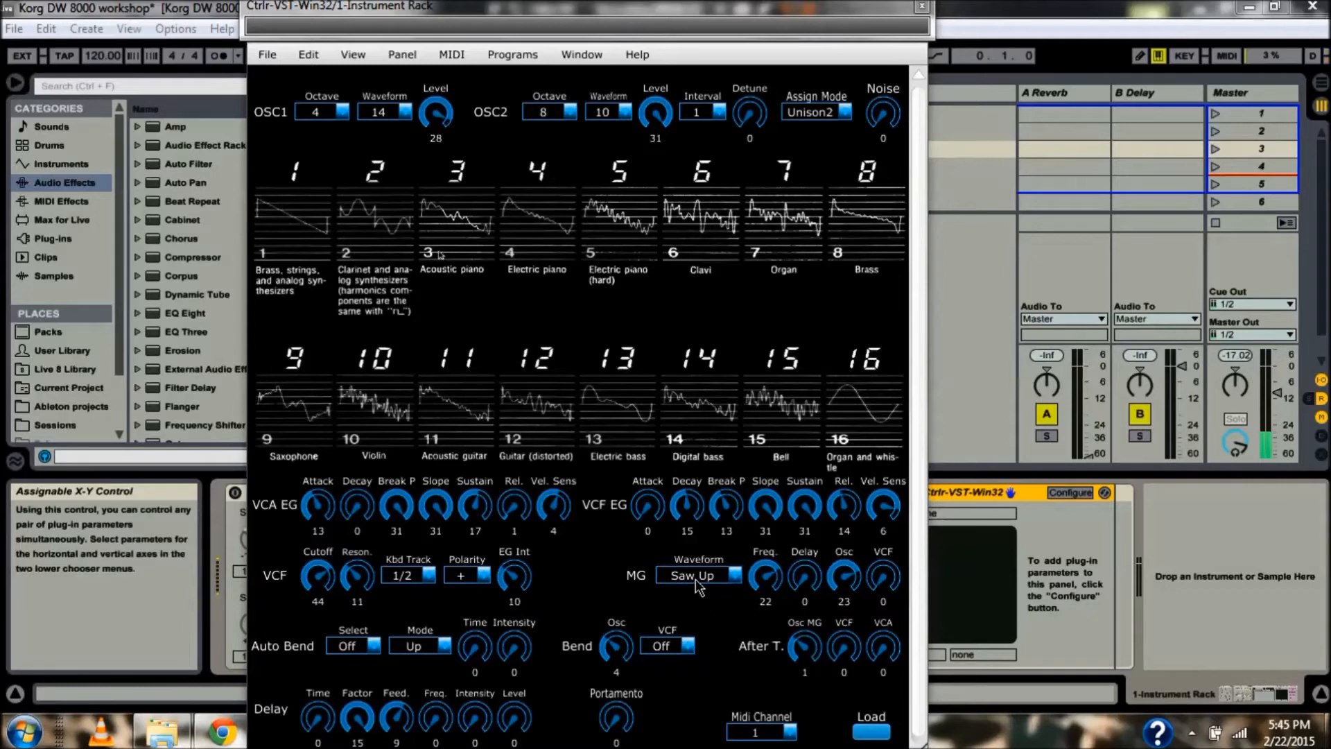
pyautogui.click(697, 576)
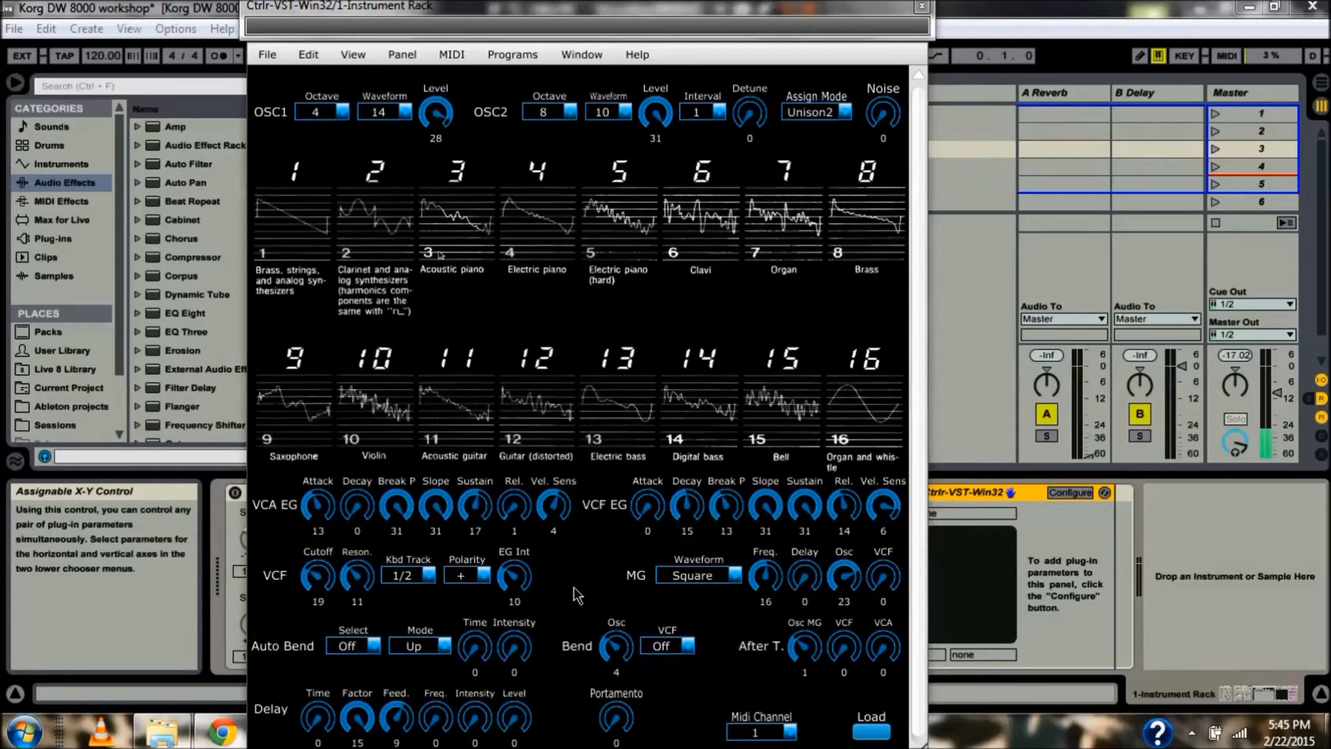
pyautogui.moveTo(927, 450)
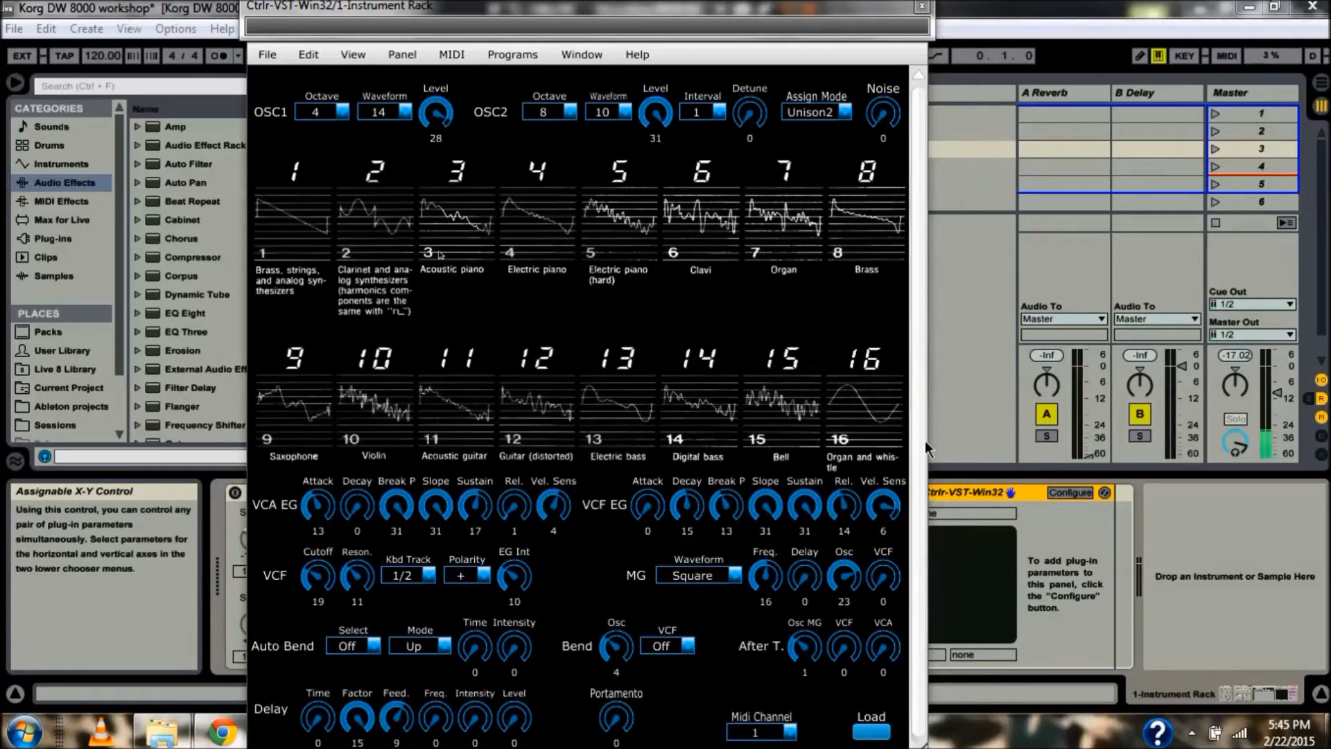
pyautogui.moveTo(915, 483)
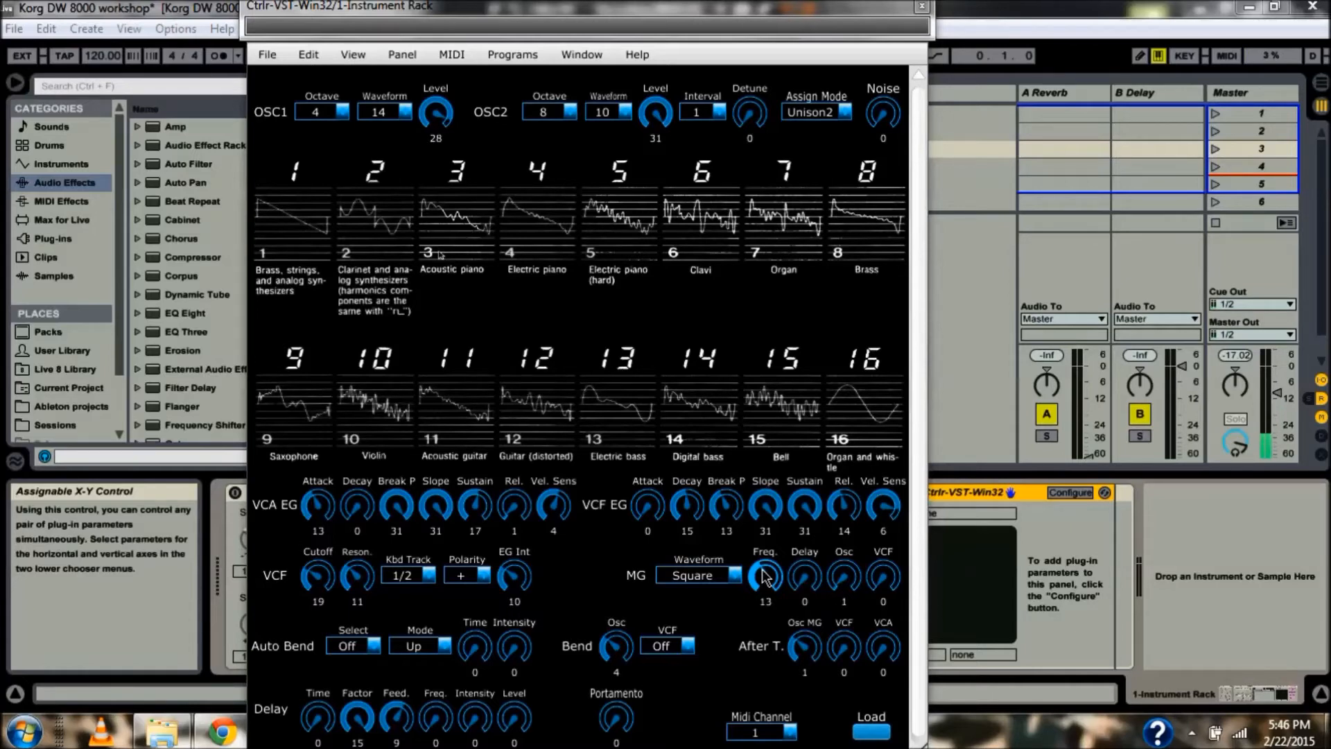
pyautogui.moveTo(780, 577)
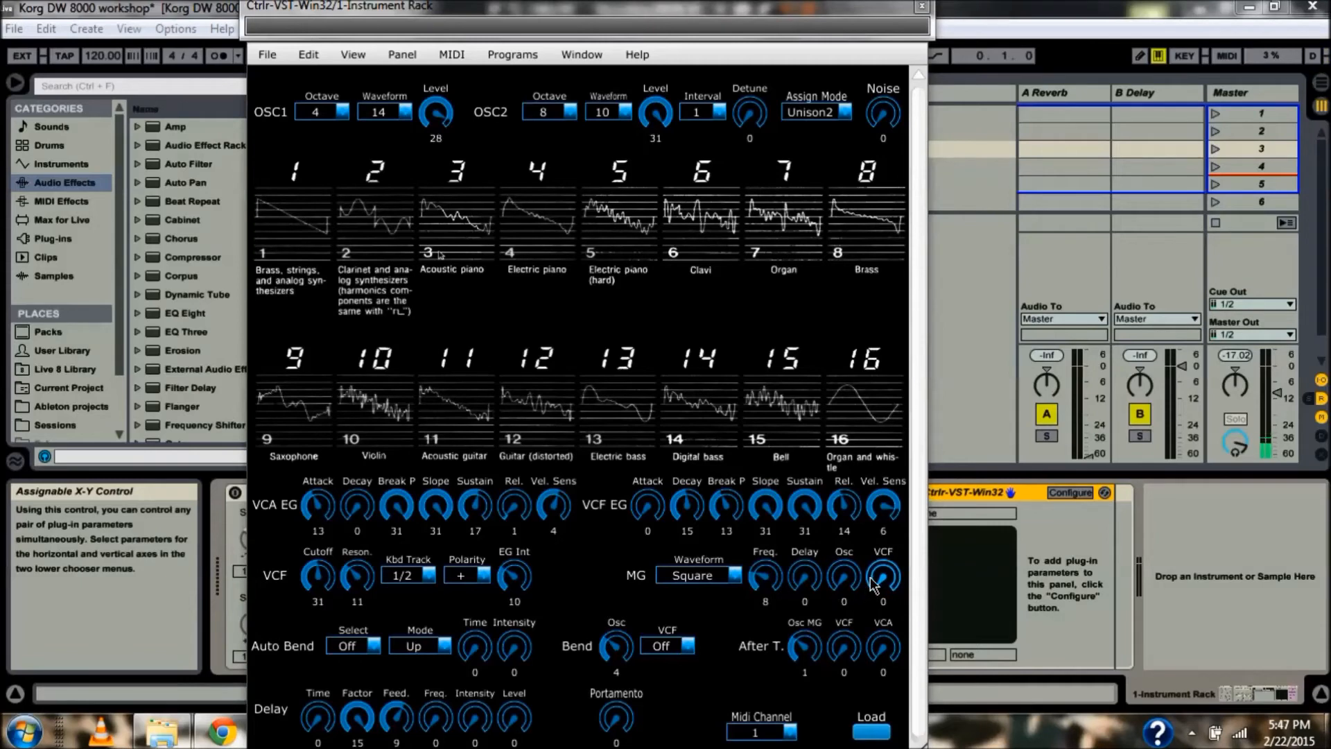
pyautogui.moveTo(896, 592)
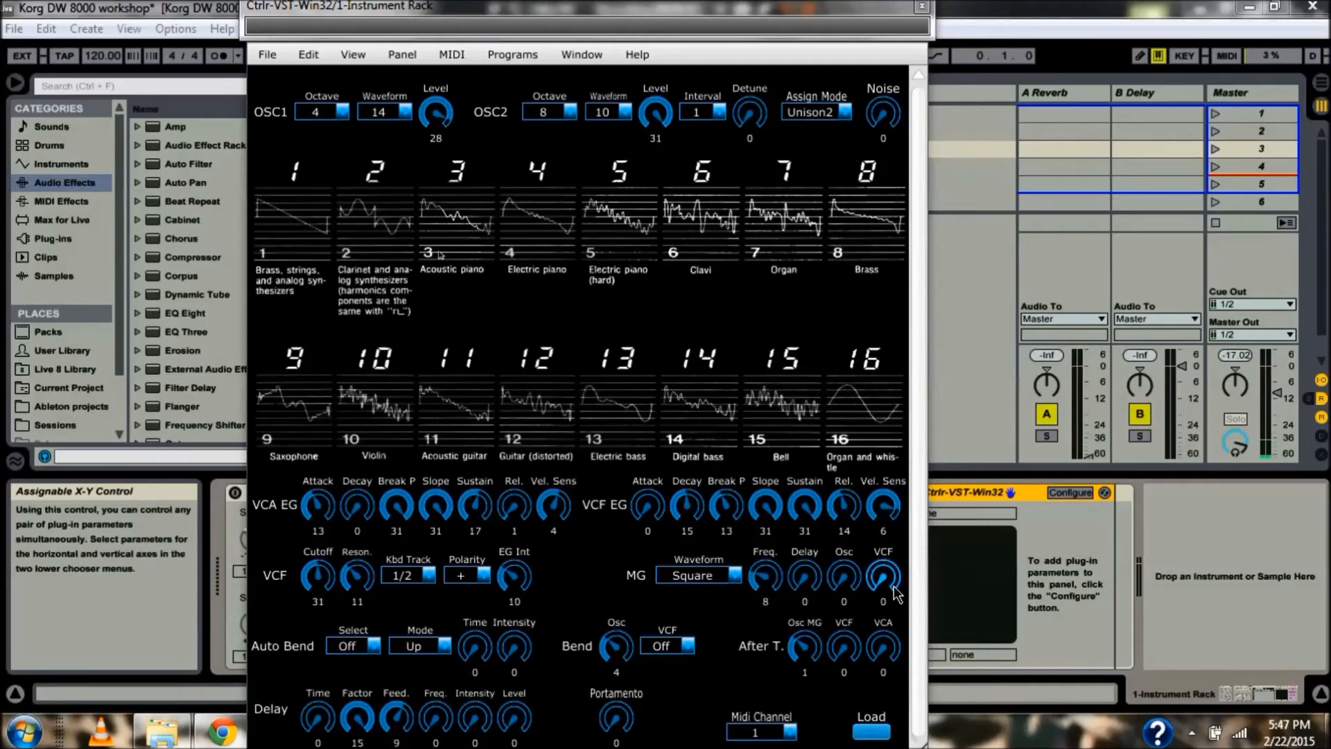
pyautogui.moveTo(633, 585)
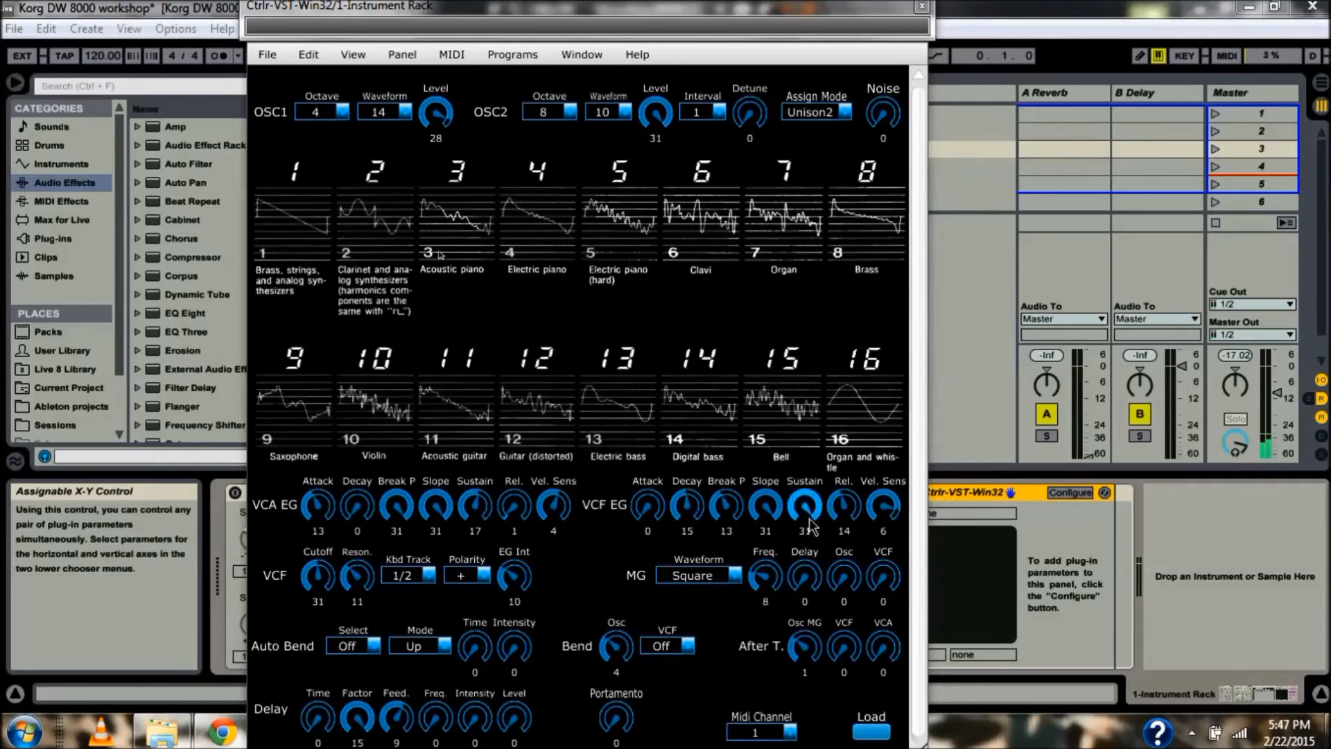
pyautogui.moveTo(803, 573)
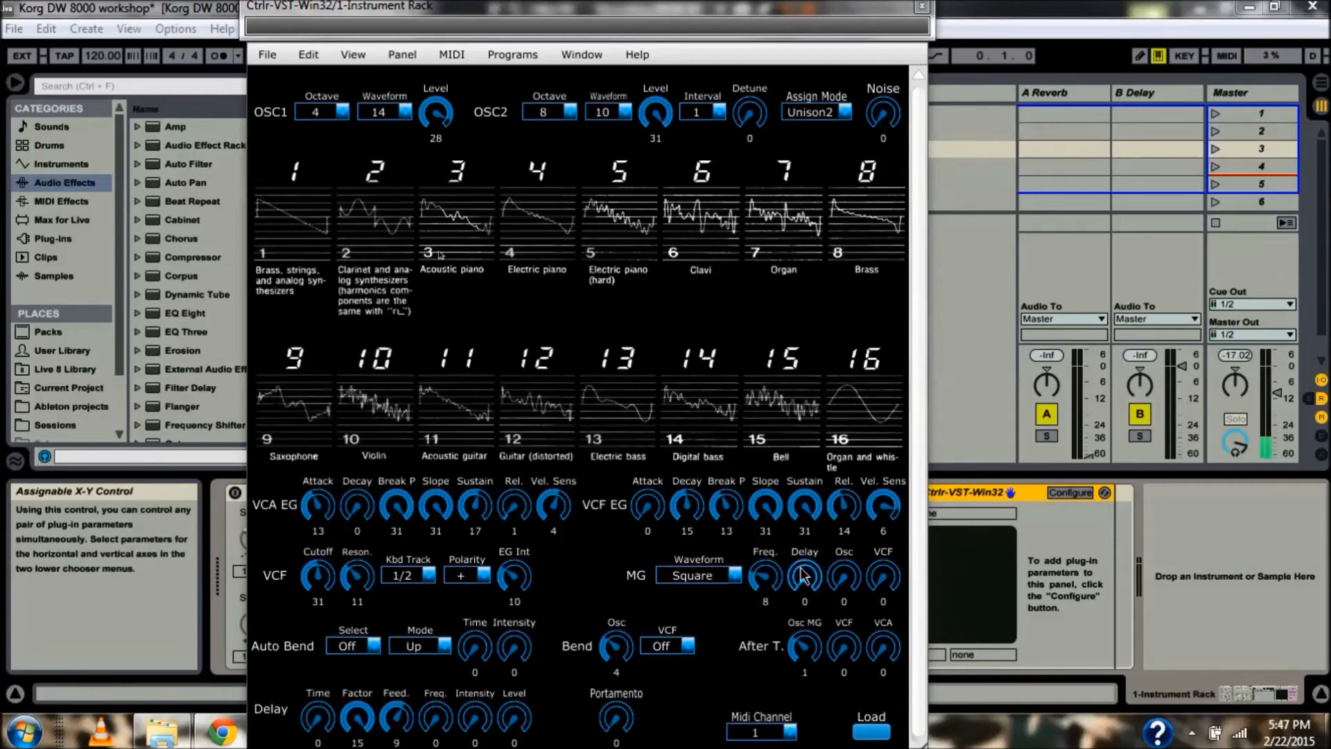
pyautogui.moveTo(689, 621)
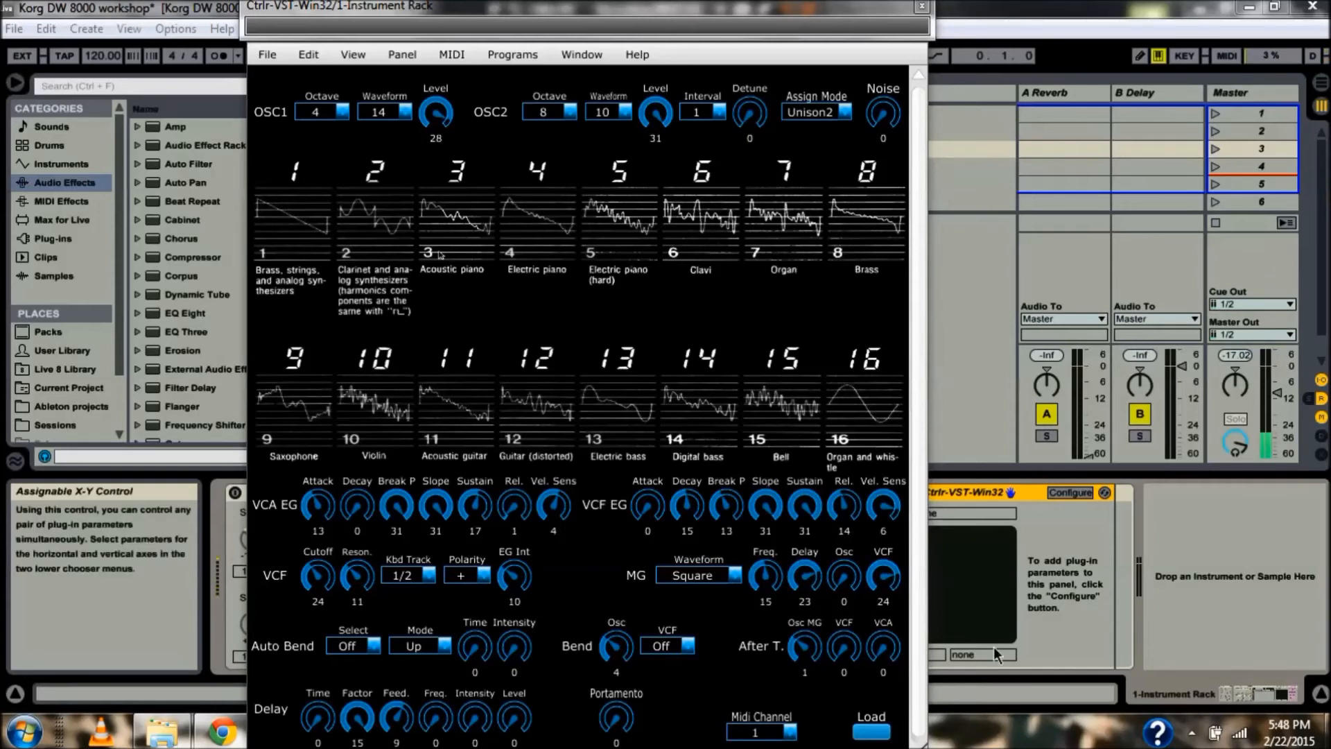
pyautogui.moveTo(968, 640)
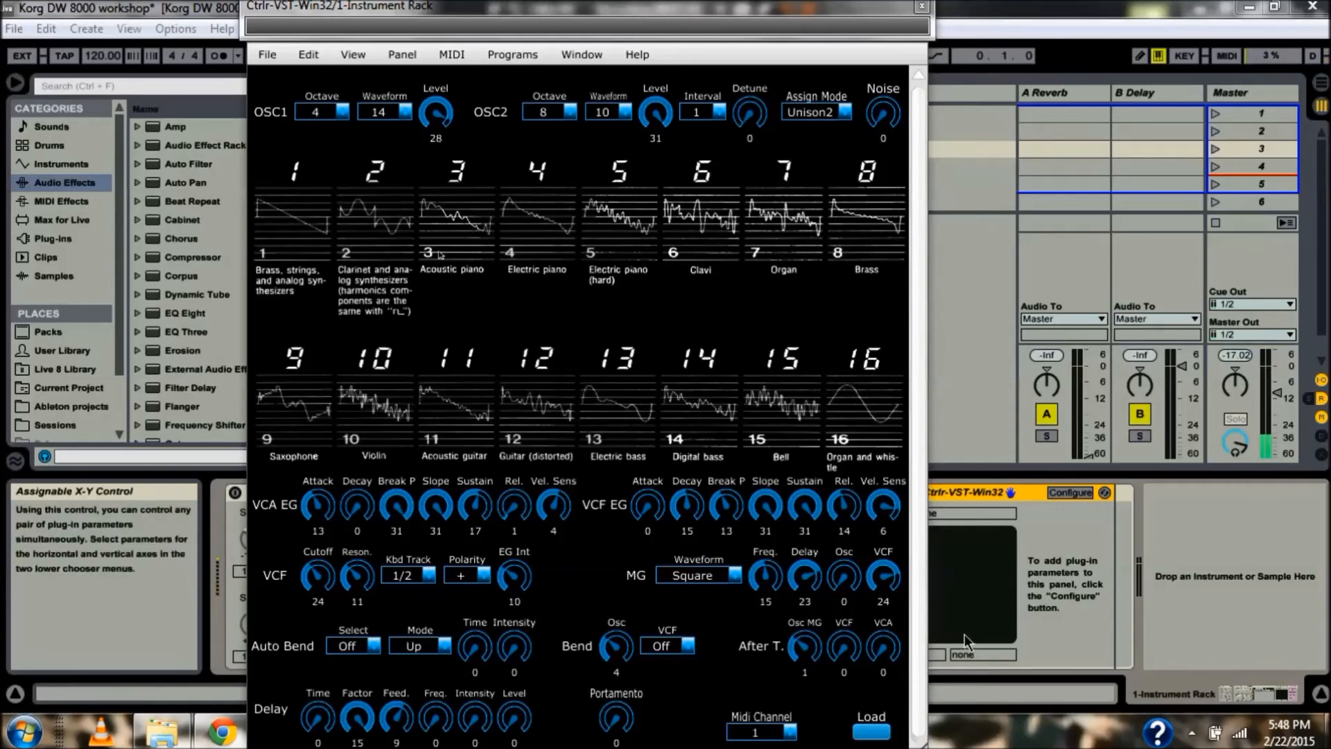
pyautogui.moveTo(954, 635)
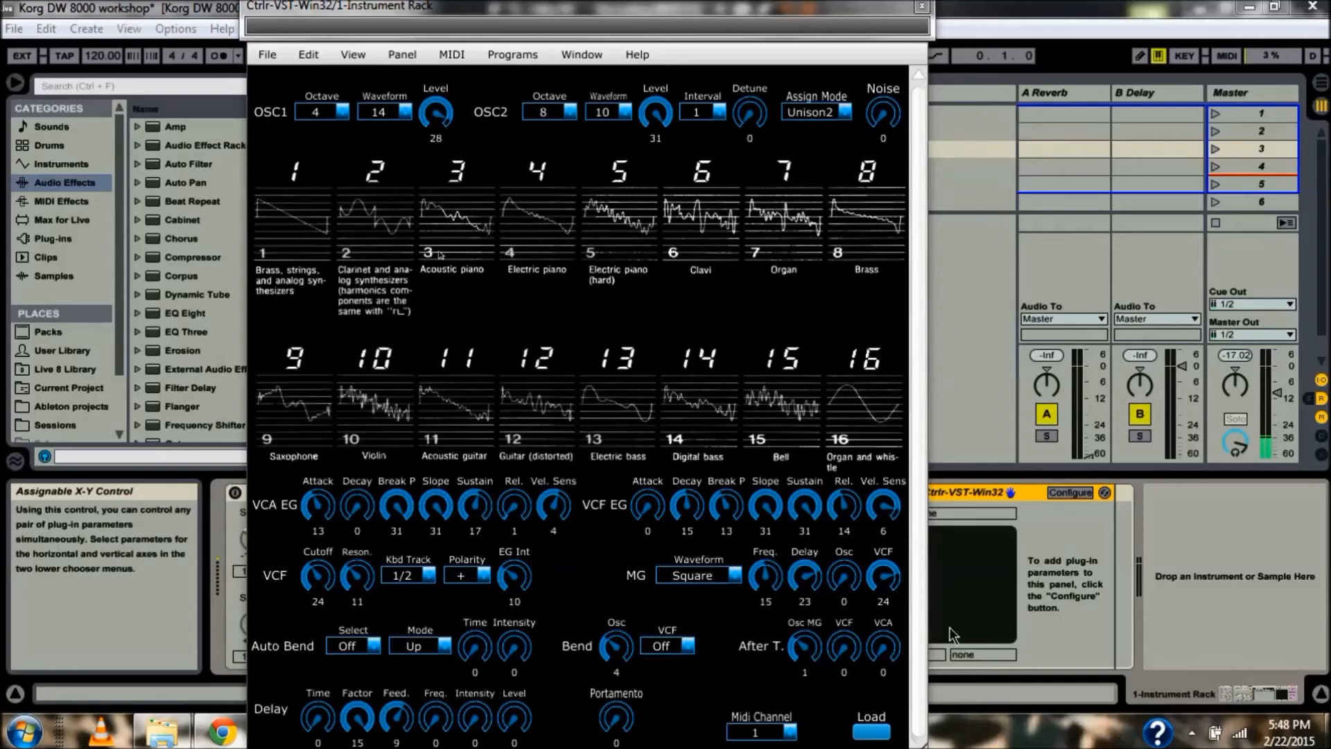
pyautogui.moveTo(841, 618)
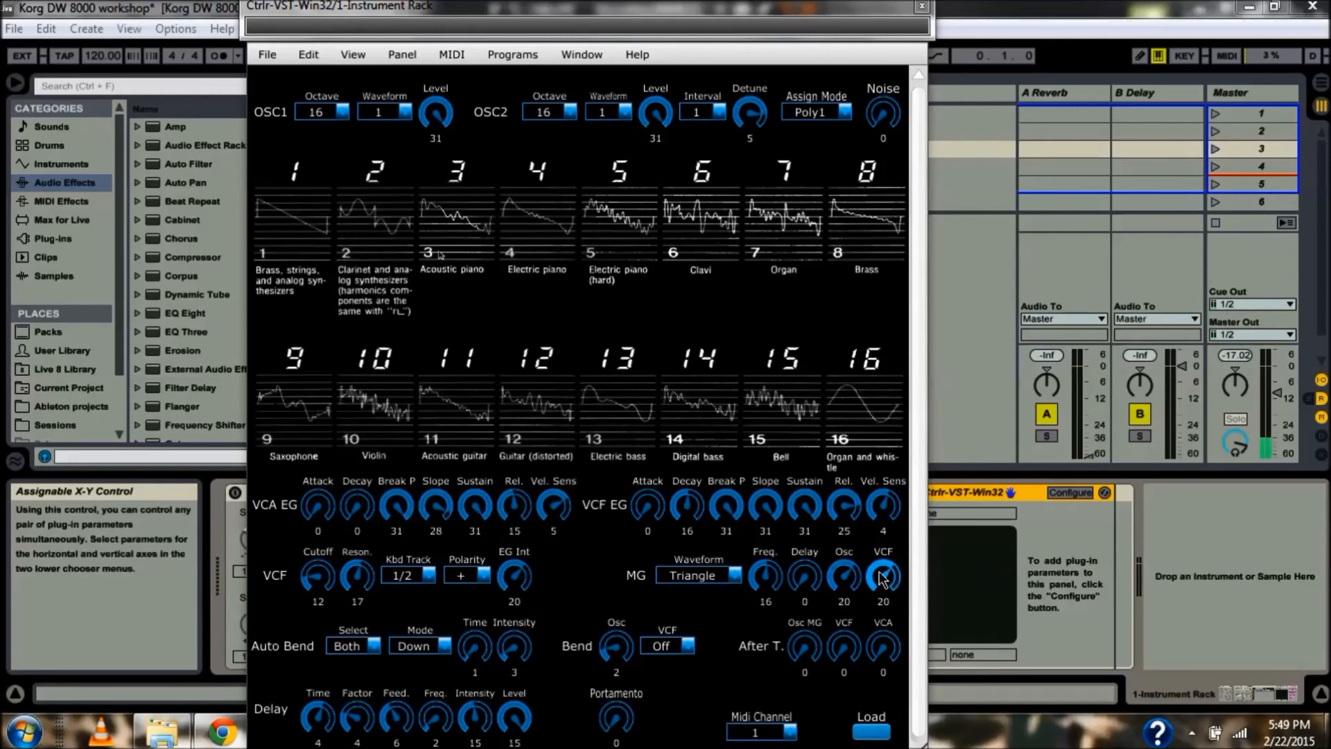
pyautogui.moveTo(805, 585)
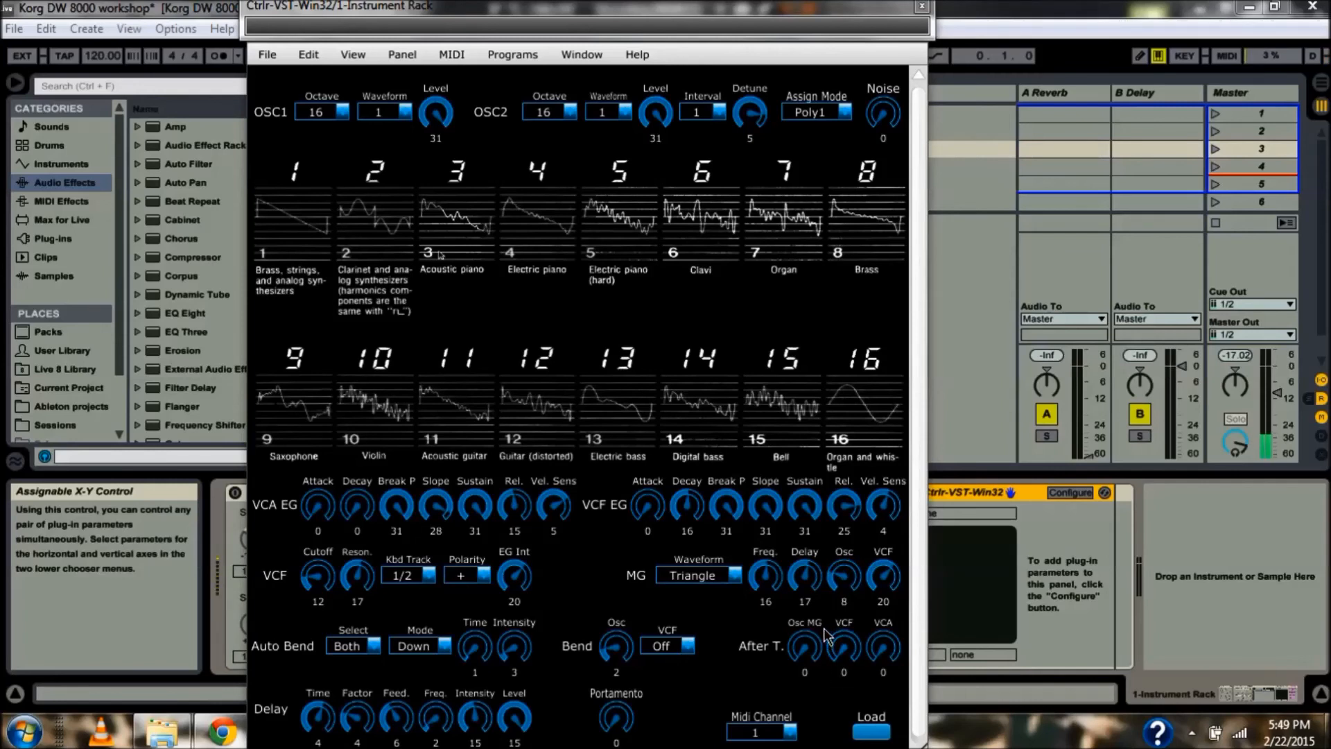
pyautogui.moveTo(838, 651)
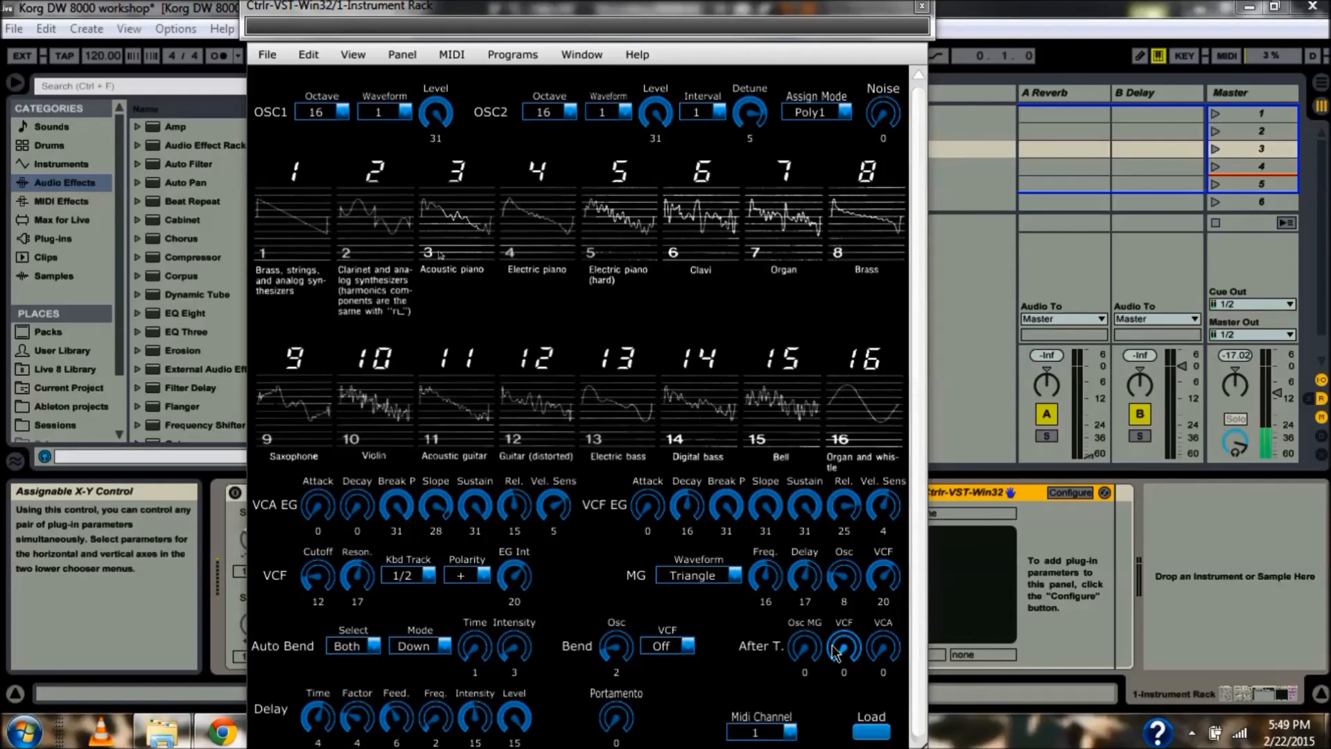
pyautogui.moveTo(976, 603)
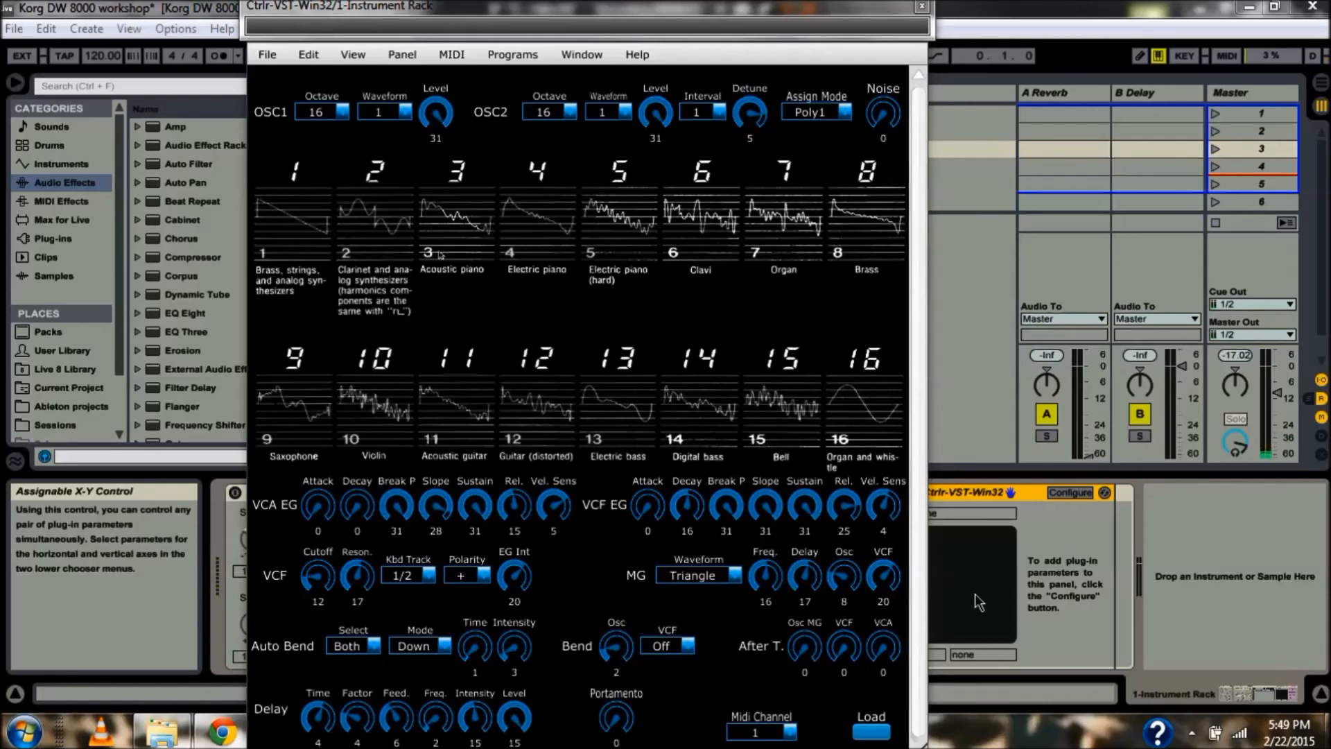